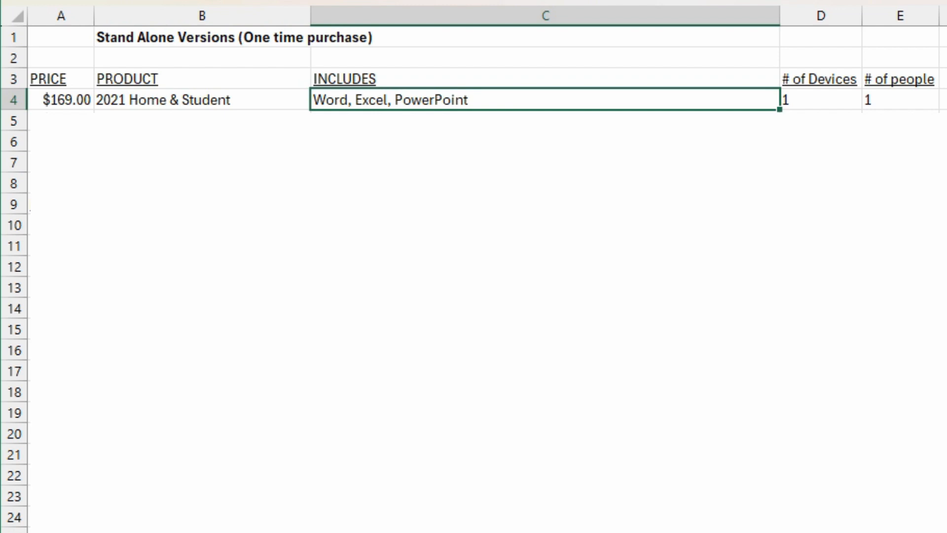
Step: Add the 2021 Home & Business and Professional rows, then the Microsoft 365 Versions (Annual) headings
click(820, 100)
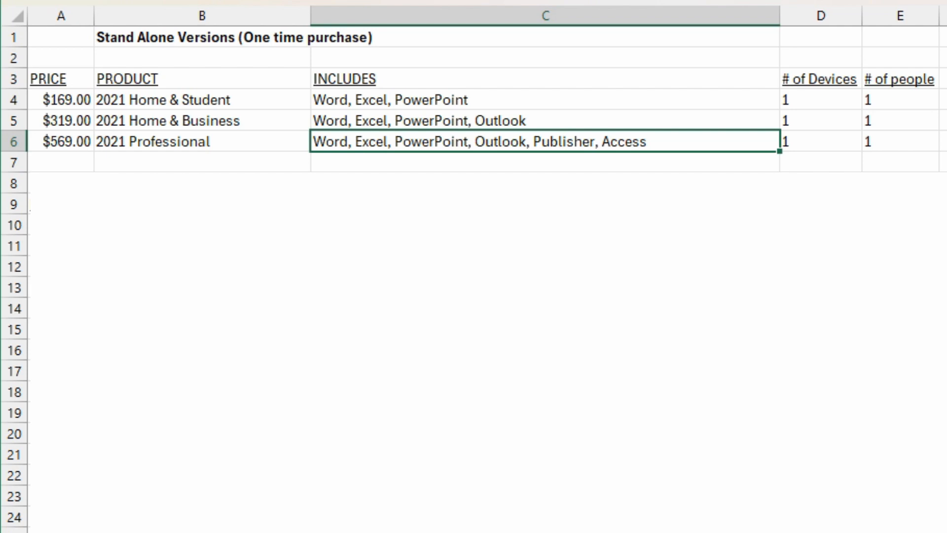
click(201, 121)
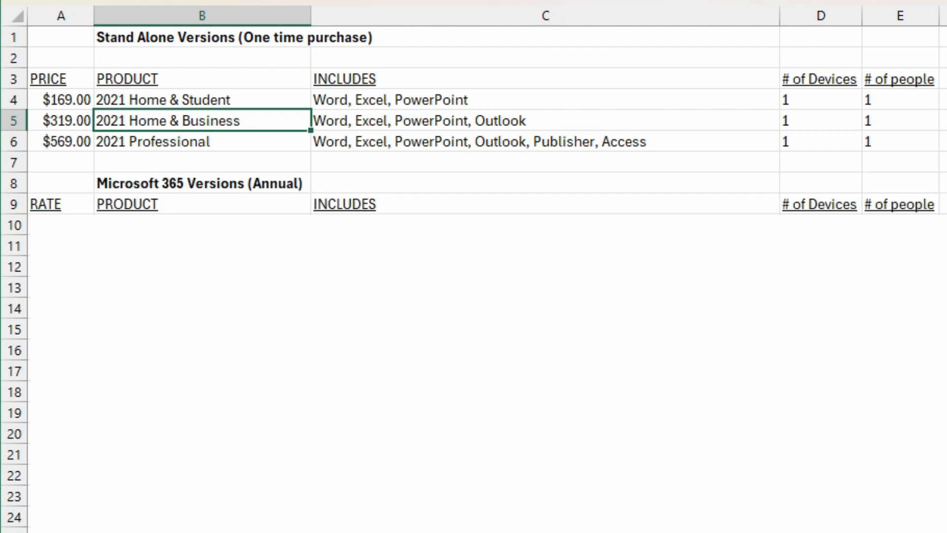
Step: Enter $0.00 Microsoft 365 with Word, Excel, PowerPoint *ONLINE ONLY* and NA counts in row 10
click(199, 142)
text(Word, Excel, PowerPoint *ONLINE ONLY*)
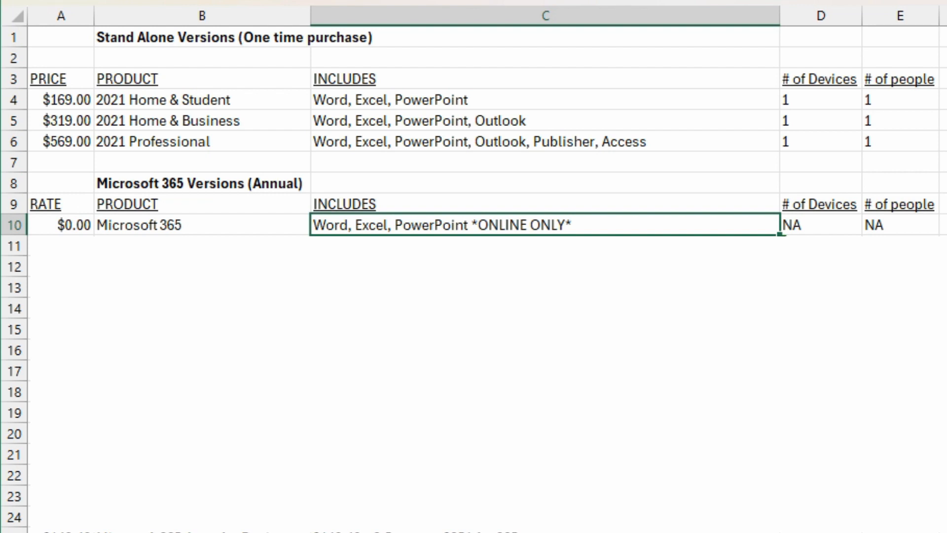
Step: Enter Microsoft 365 Family in row 11: $109.00, full apps plus 6TB storage, 5, 1-6
click(820, 225)
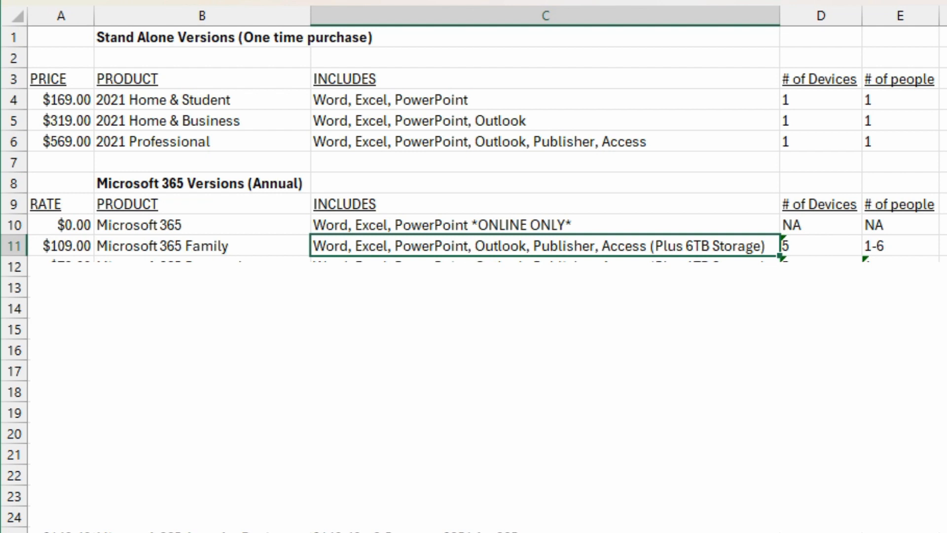
Step: Enter Microsoft 365 Personal in row 12: $79.00, apps plus 1TB storage, 5, 1
click(822, 245)
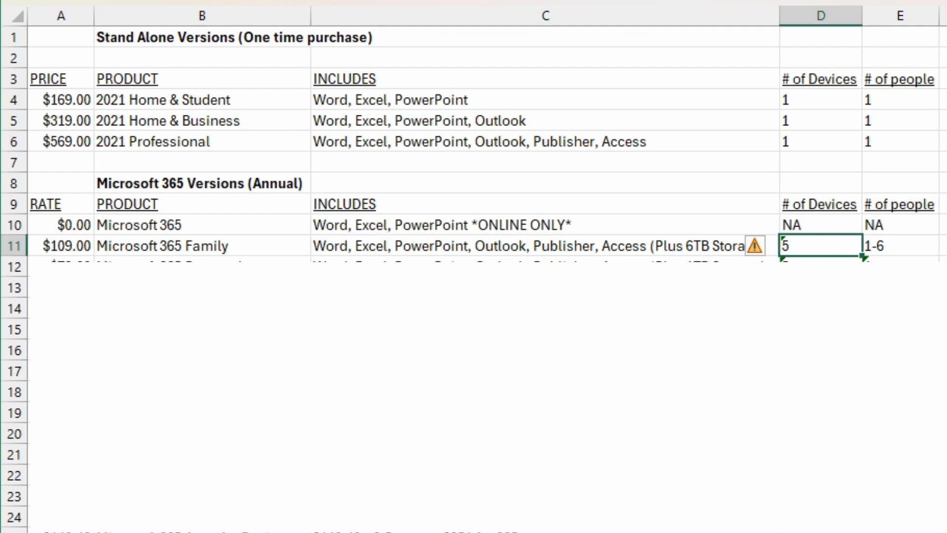
click(899, 245)
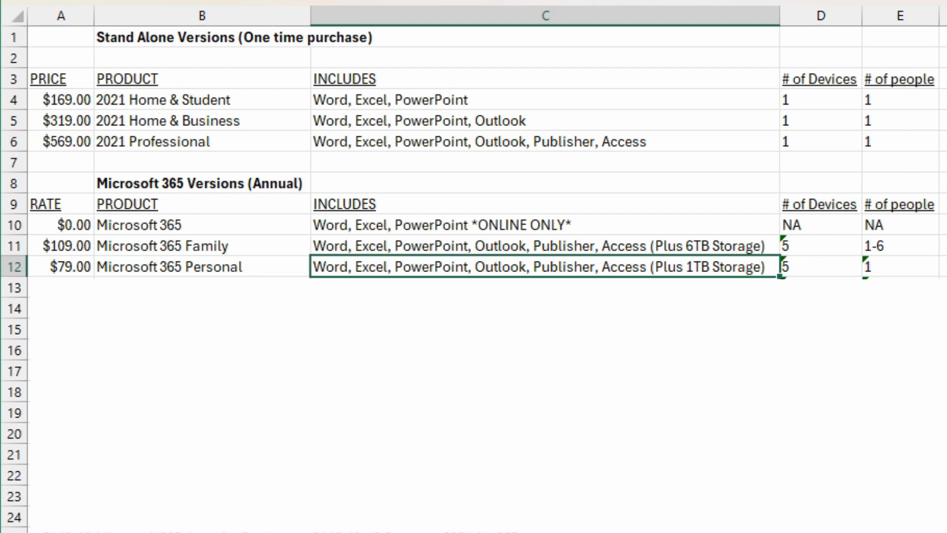
click(821, 267)
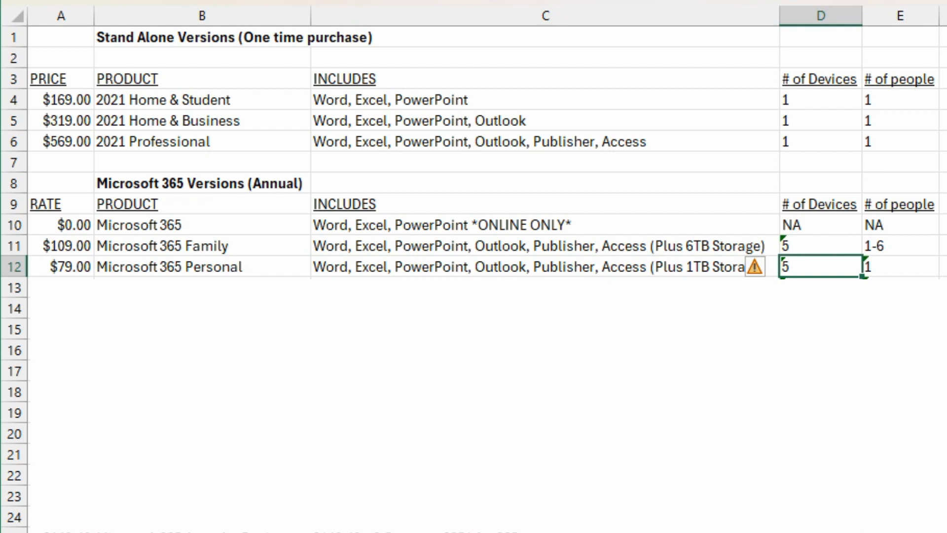
click(899, 266)
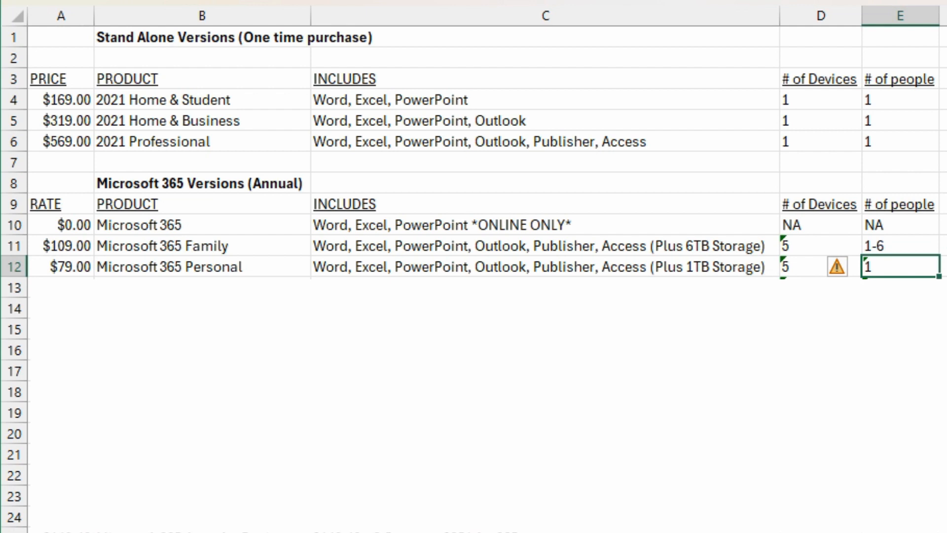
click(821, 267)
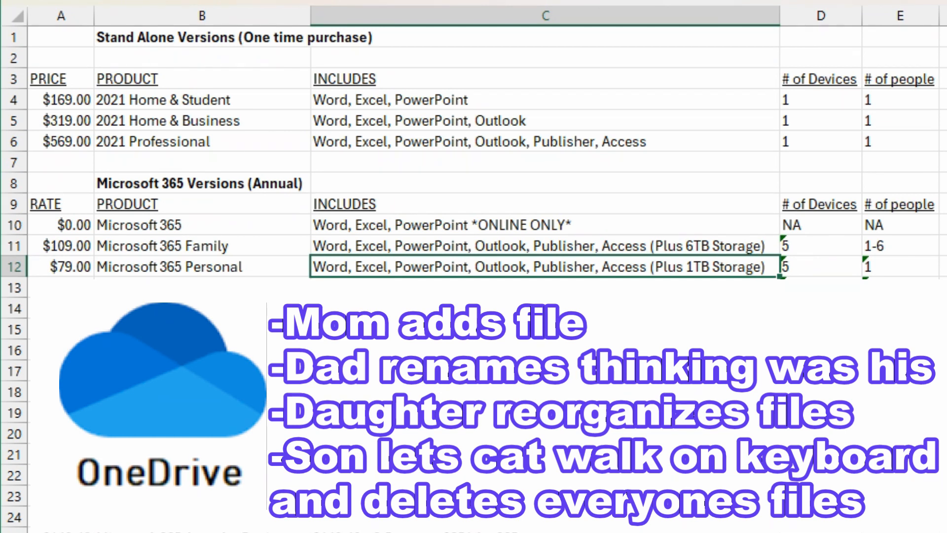
Step: Enter Microsoft 365 Apps for Business in row 13: $140.40, apps plus 1TB storage, 5, 1
click(900, 266)
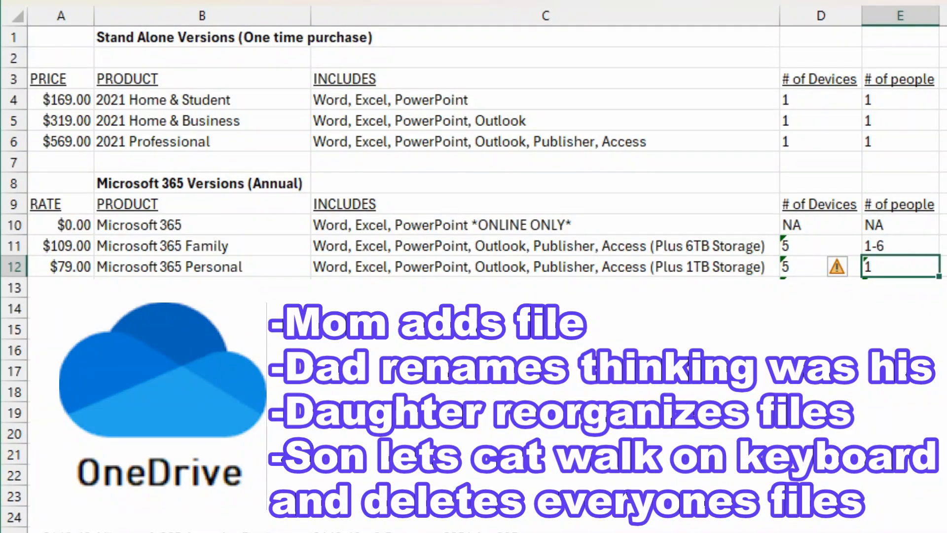
click(821, 266)
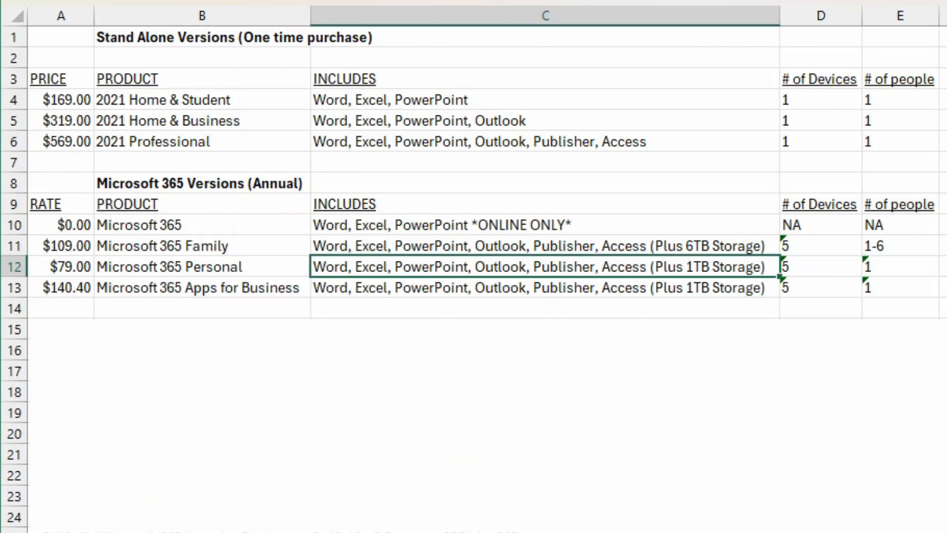
Step: Type CALCULATIONS in B15 and a $169.00 Home & Student row with its October 13, 2026 support note
click(202, 287)
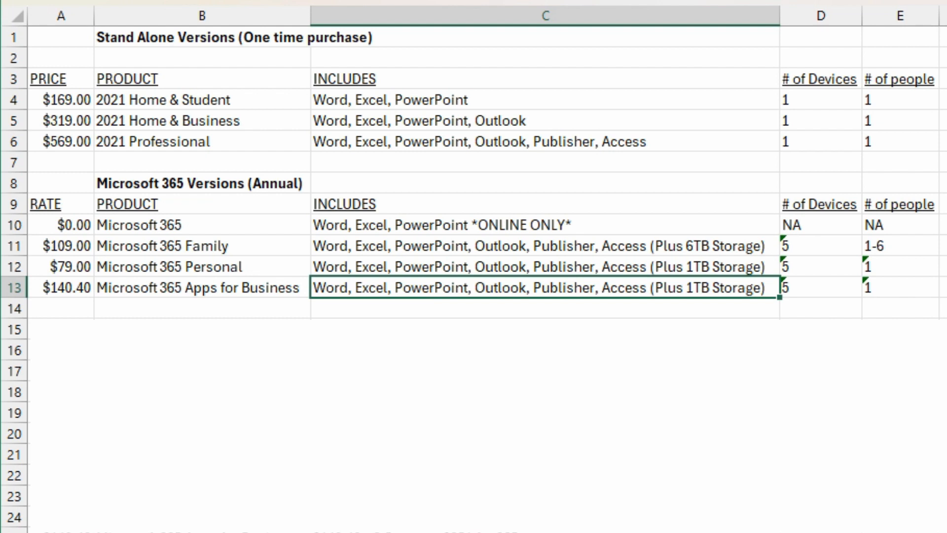
click(820, 288)
text(5 year support life (expires October 13, 2026)
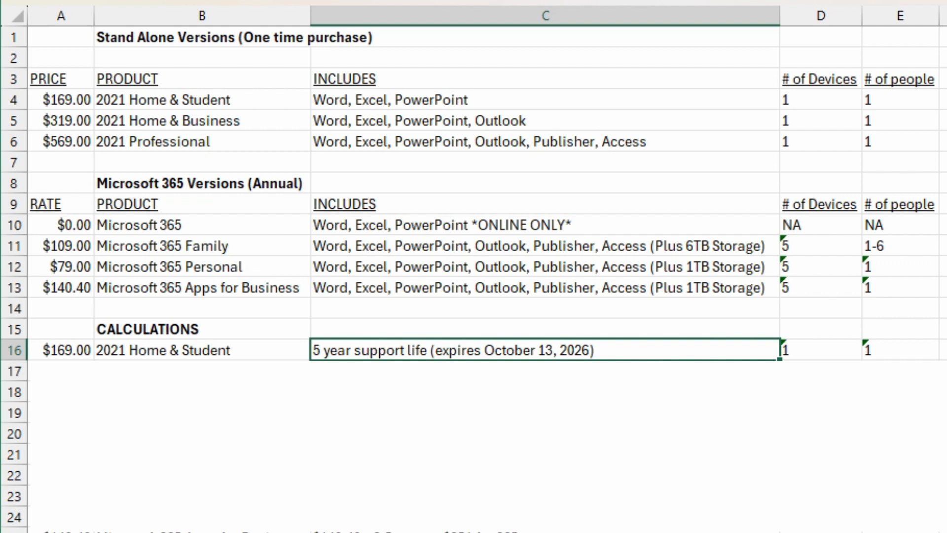
Step: Note 'Currently March 30, 2024' and add the Personal row: $79 x 2.5 years = $197.50
text(Currently March 30, 2024 (Therefore 2 years 6 months+))
click(545, 412)
text($79 x 2.5 years = $197.50 for 365)
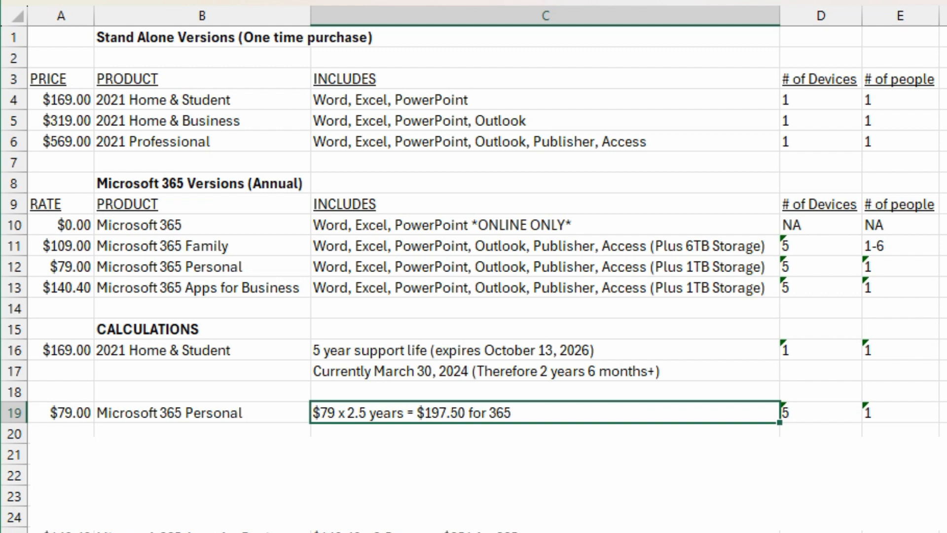
click(821, 412)
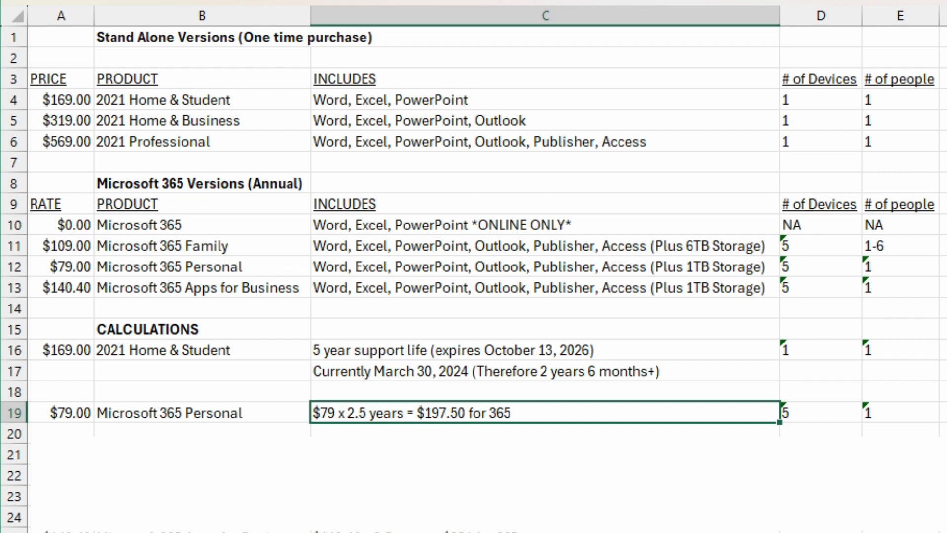
Step: Add the five-year Home & Student note, 'Home & Business $319', and the $351 Apps for Business line
text(NOTE: If had the full 5 years support life from Home & Student....)
click(546, 476)
text(Microsoft 365 $395 vs. Home & Student $169)
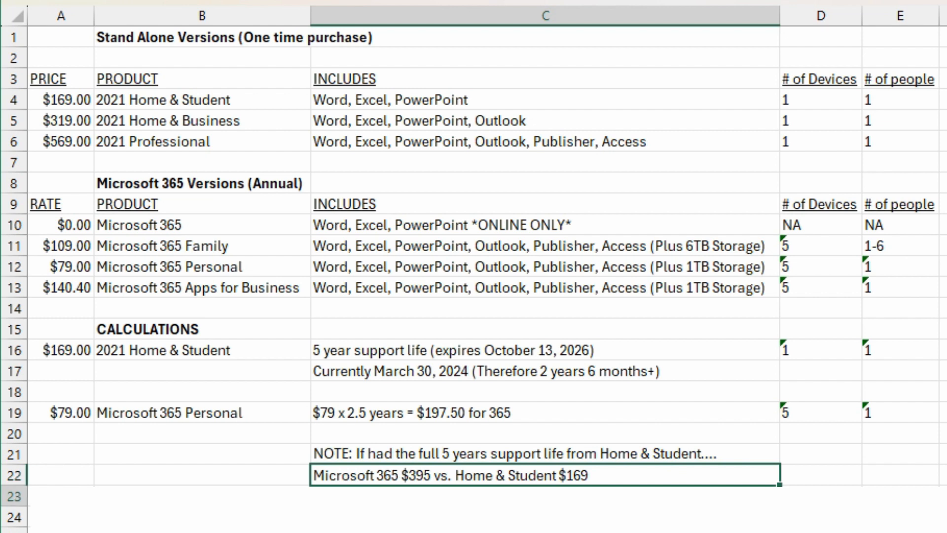
text(Home & Business $319)
text($140.40 x 2.5 years = $351 for 365)
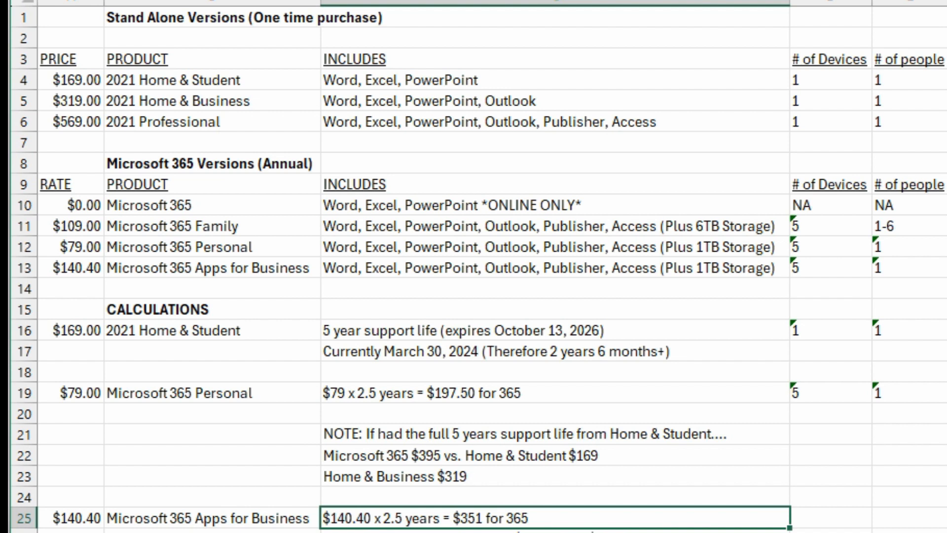
Step: Add the Home & Business/Pro comparison, $702 five-year total, and $702/2 PC = $351 lines
scroll(down, 3)
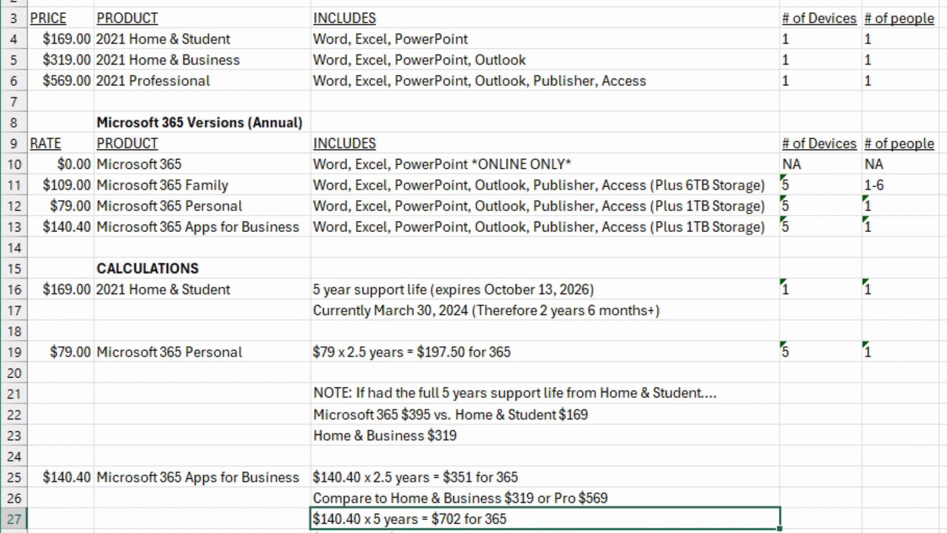
scroll(down, 3)
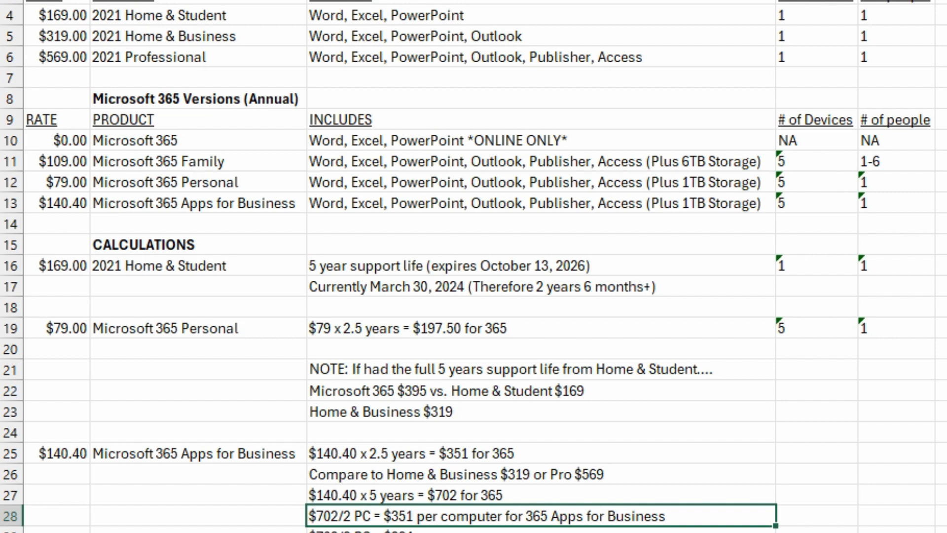
Step: Type the $702/3, /4 and /5 PC lines: $234, $175.50 and $140.40 per computer
text($702/3 PC = $234)
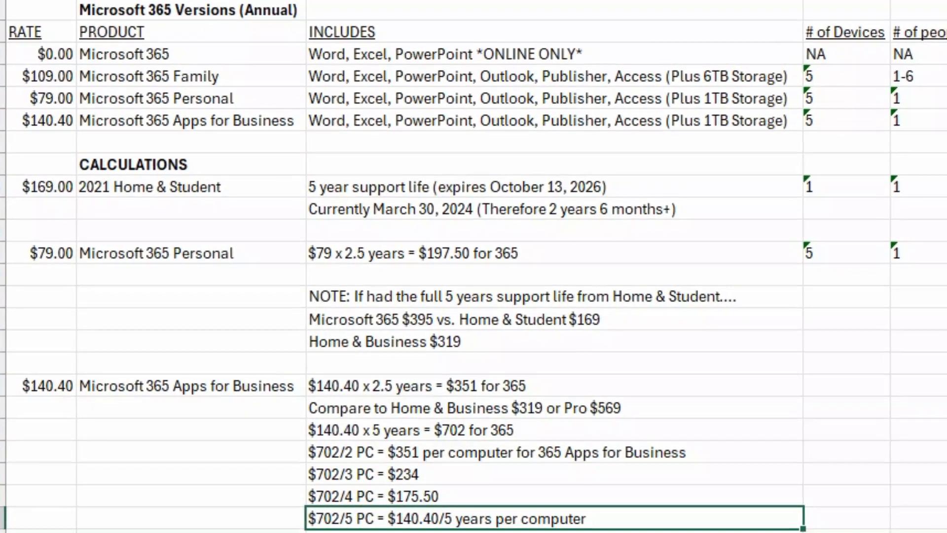
scroll(up, 3)
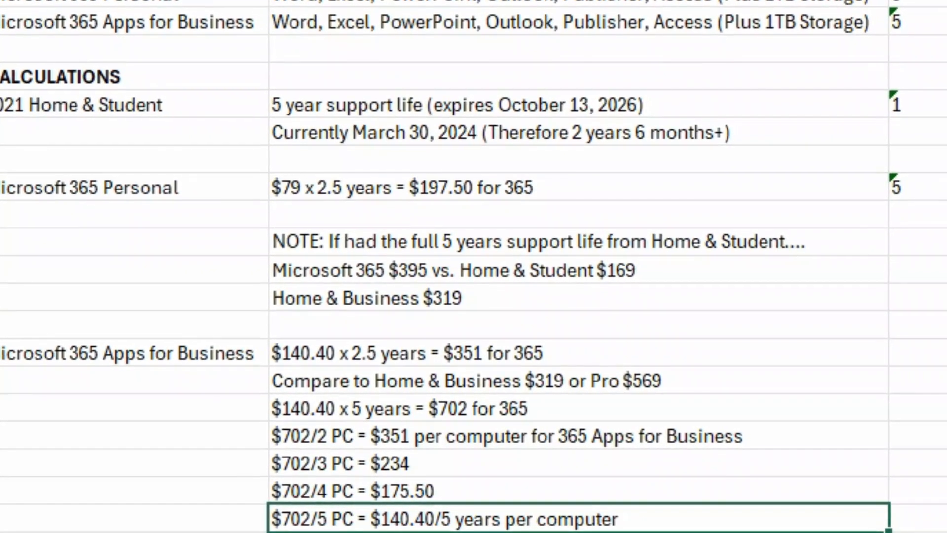
scroll(up, 3)
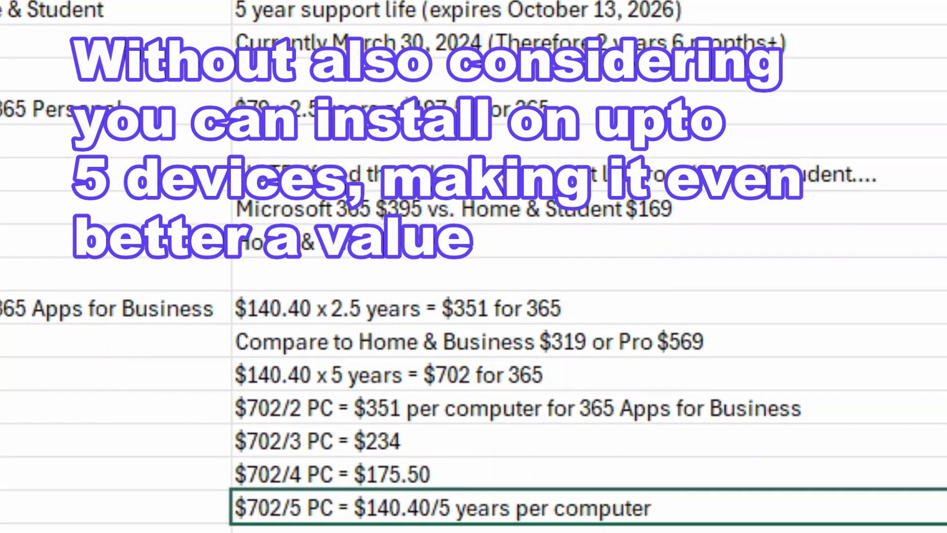
scroll(up, 3)
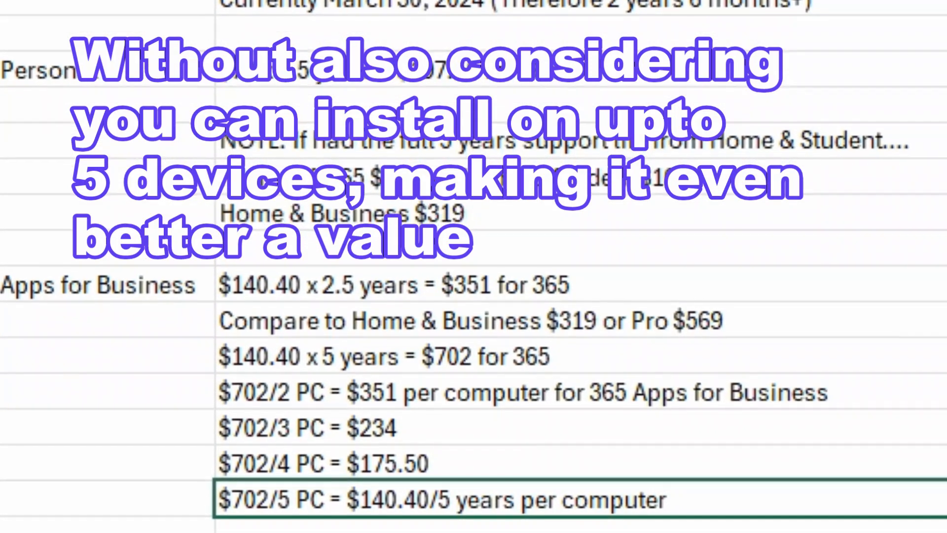
scroll(up, 3)
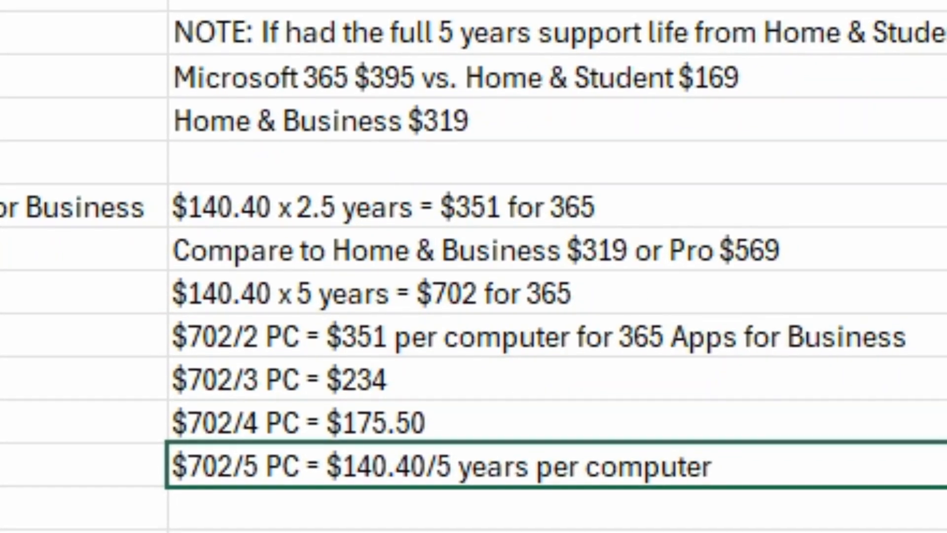
scroll(down, 3)
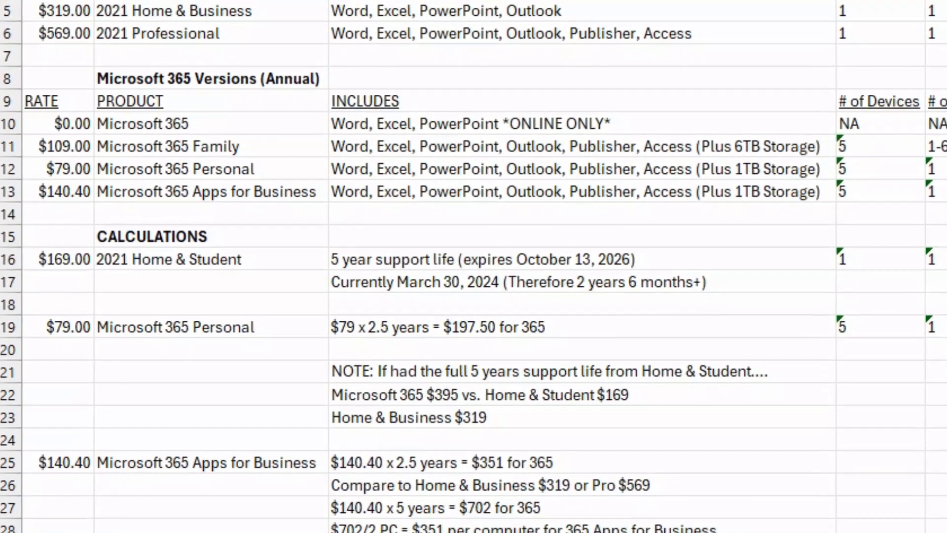
scroll(down, 3)
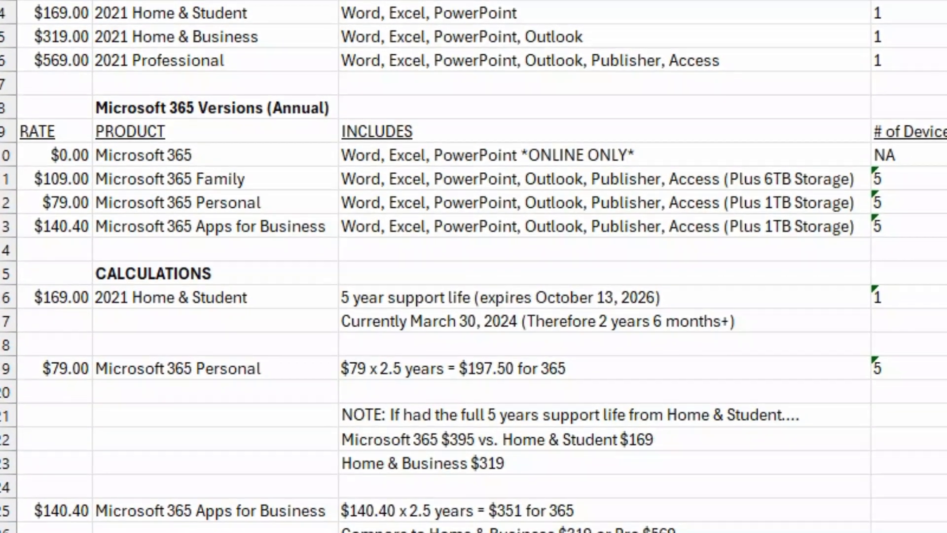
scroll(up, 3)
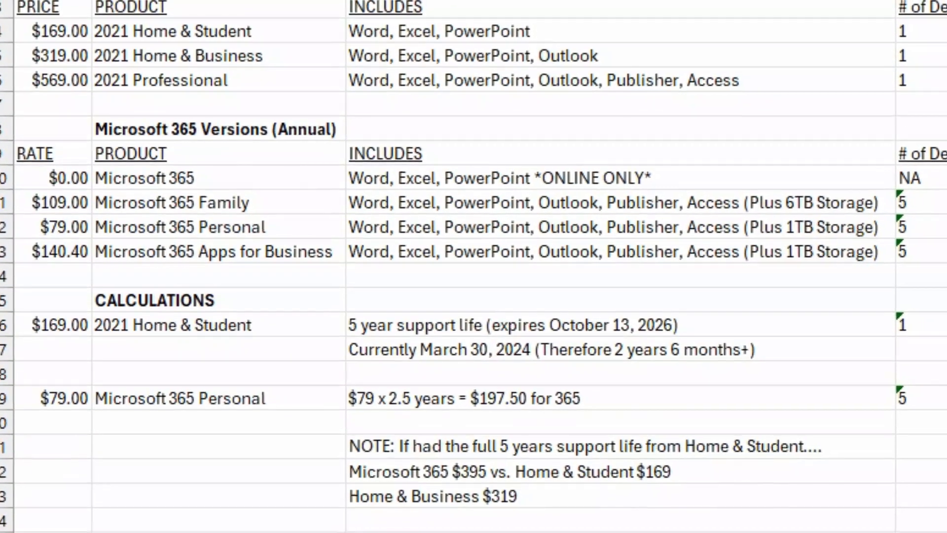
scroll(down, 3)
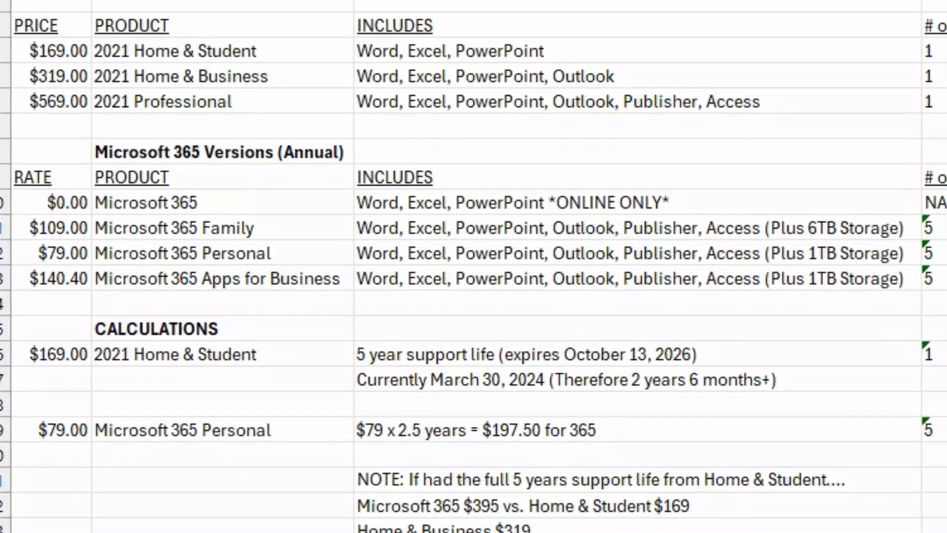
scroll(down, 3)
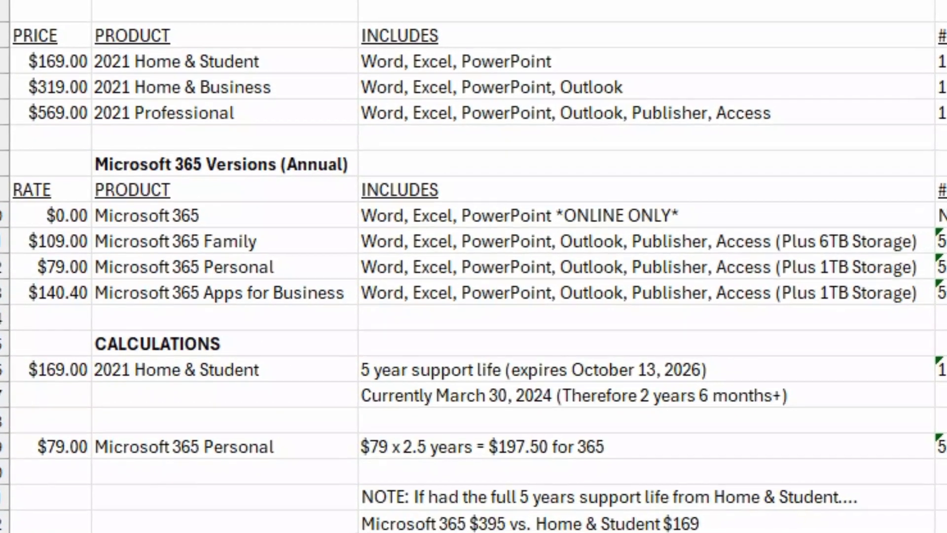
scroll(up, 3)
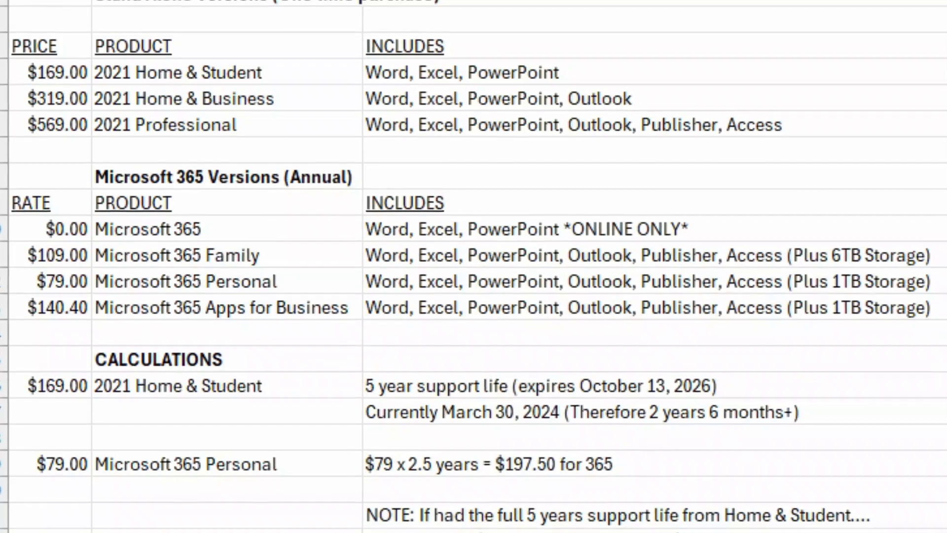